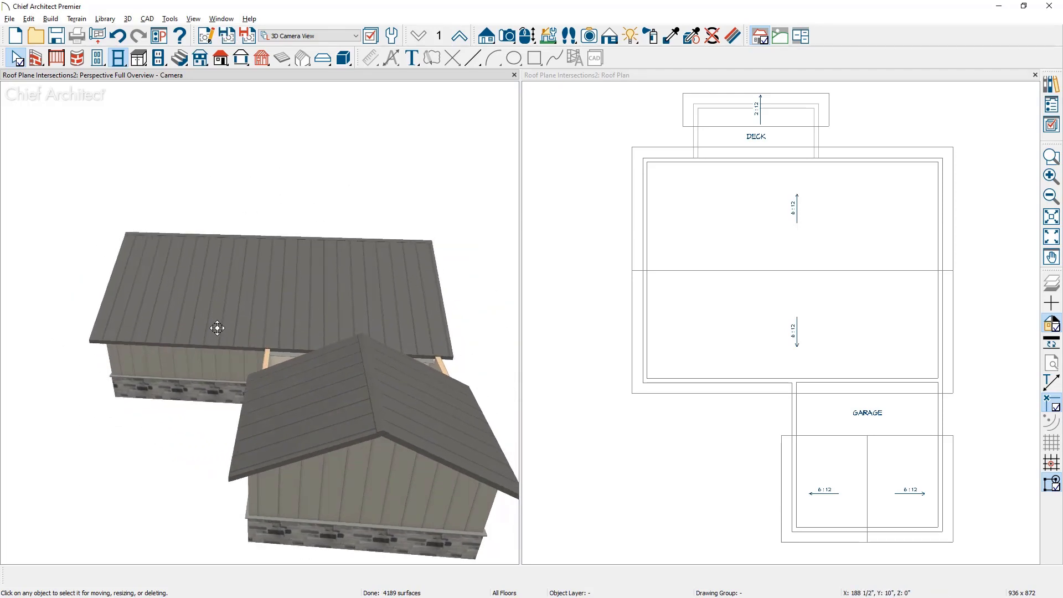
- Enable 'Automatically Place Roof Intersection Points' in Architectural preferences and apply it
{"action": "left_click_drag", "start_coordinate": [217, 327], "coordinate": [221, 312]}
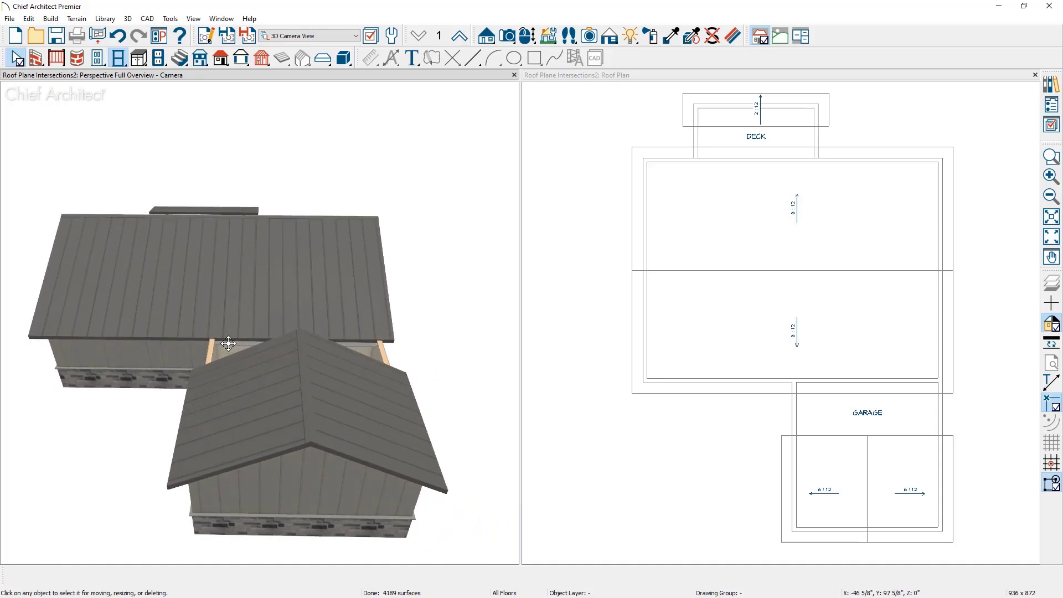
{"action": "mouse_move", "coordinate": [301, 367]}
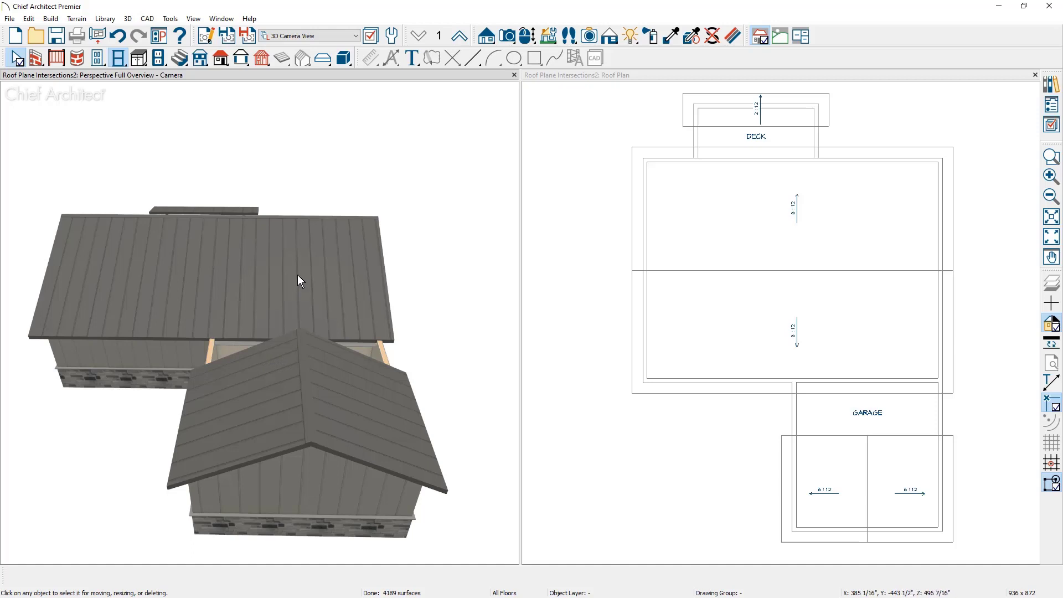
{"action": "mouse_move", "coordinate": [301, 269]}
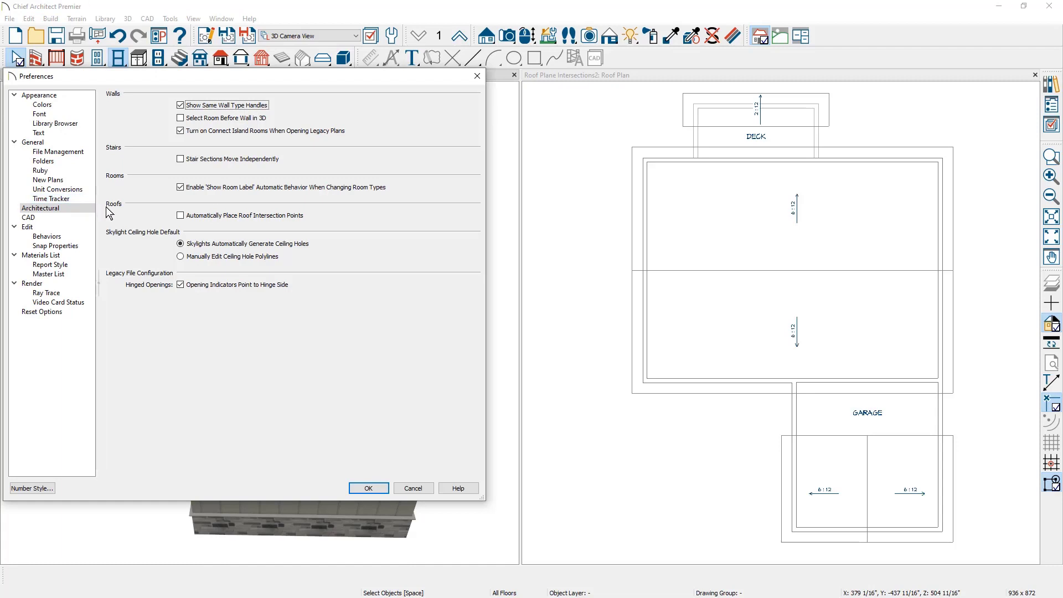
{"action": "left_click", "coordinate": [181, 215]}
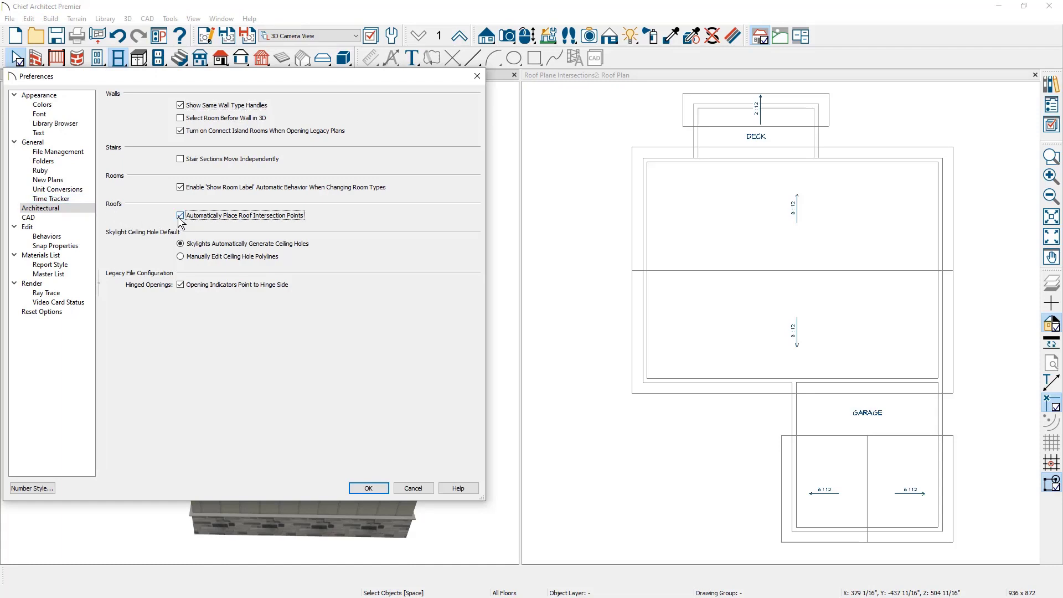
{"action": "mouse_move", "coordinate": [270, 224]}
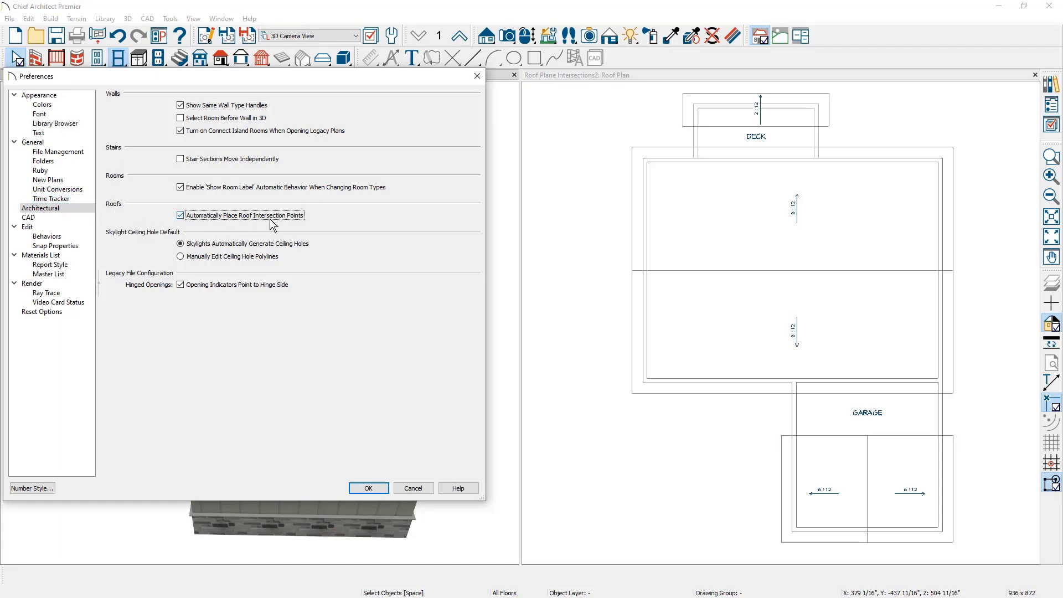
{"action": "left_click", "coordinate": [368, 488]}
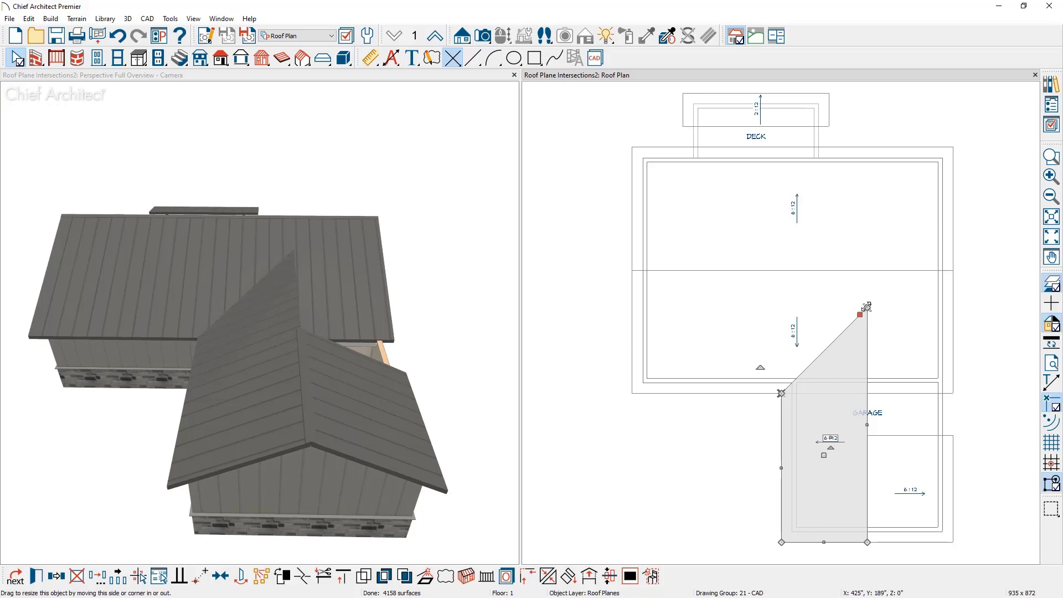
{"action": "mouse_move", "coordinate": [865, 307]}
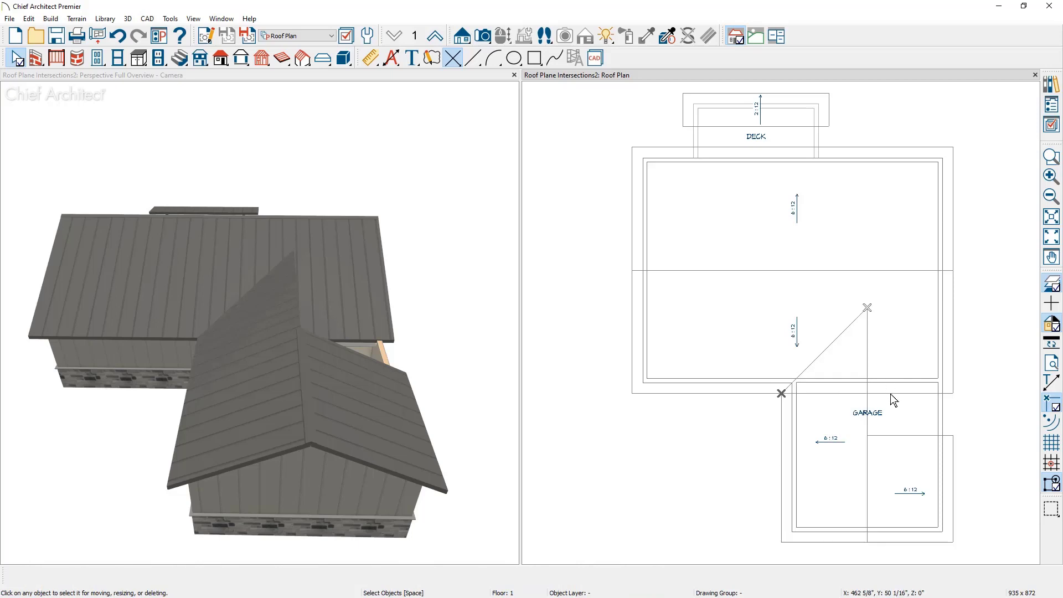
{"action": "mouse_move", "coordinate": [870, 459]}
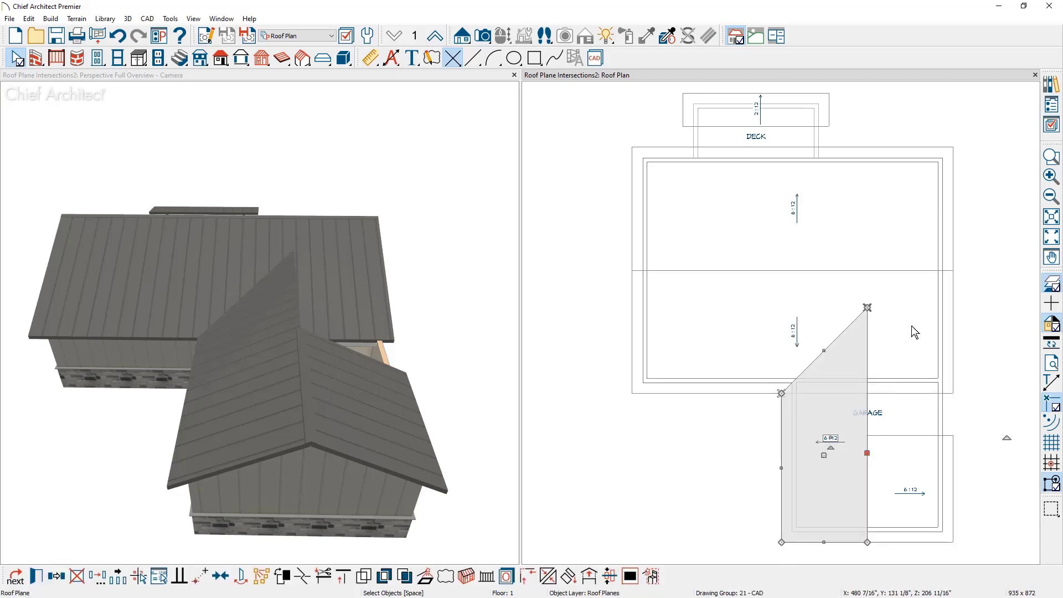
{"action": "mouse_move", "coordinate": [903, 350]}
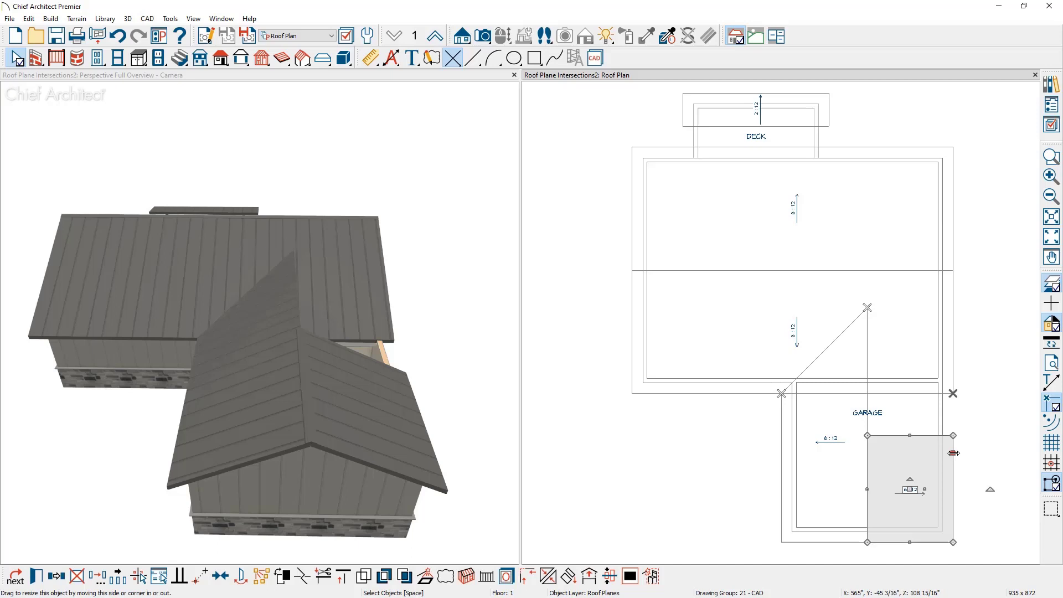
- Extend the right garage roof plane up to the intersection point at the shared peak
{"action": "left_click_drag", "start_coordinate": [953, 453], "coordinate": [948, 393]}
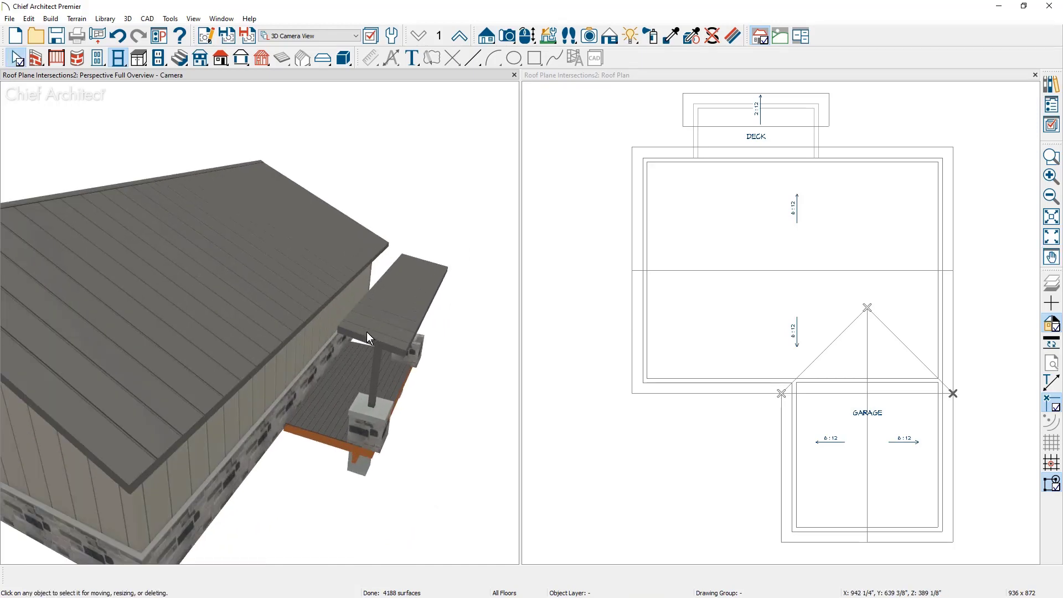
{"action": "mouse_move", "coordinate": [386, 414]}
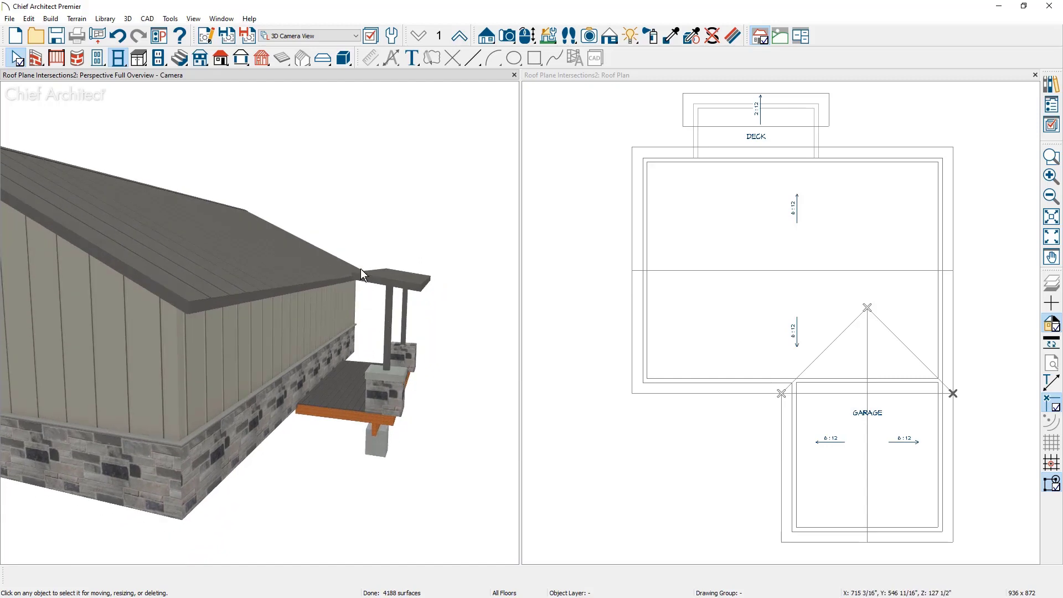
{"action": "mouse_move", "coordinate": [623, 200]}
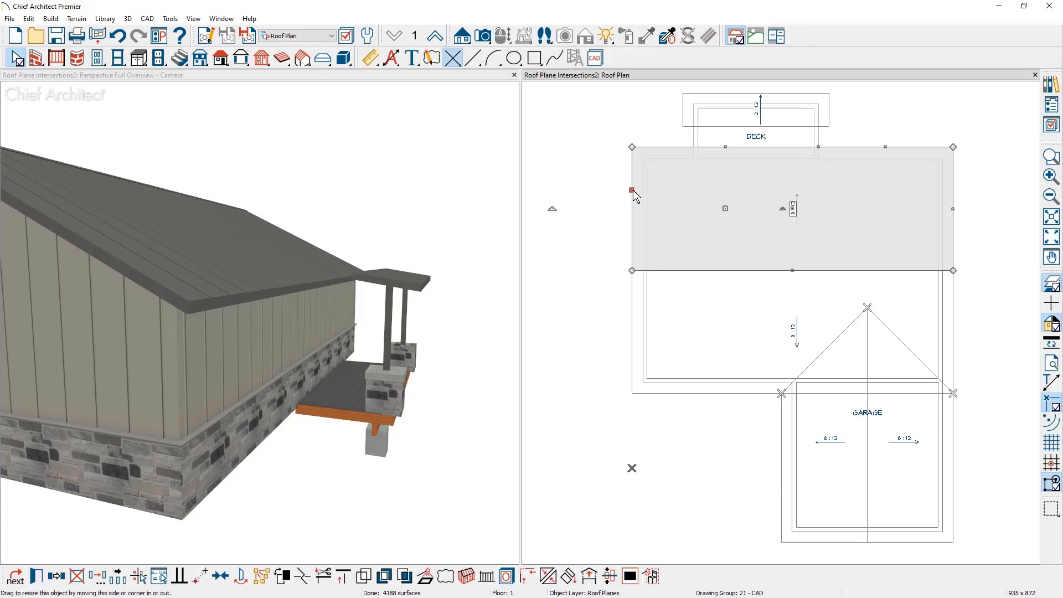
- Extend the deck shed roof into the main roof's rear edge, then delete the temporary intersection points
{"action": "left_click", "coordinate": [686, 114]}
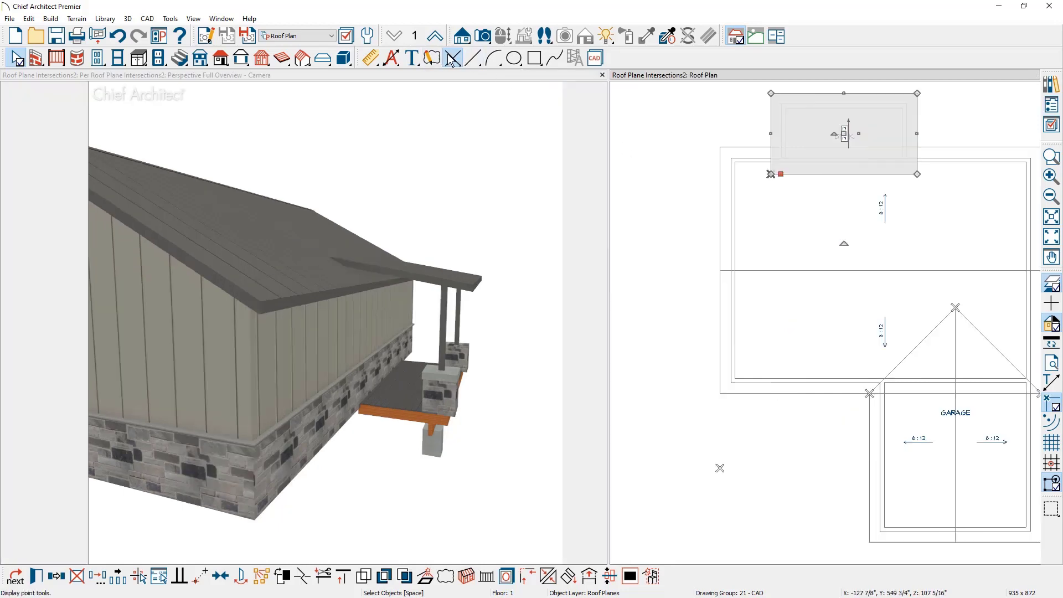
{"action": "left_click", "coordinate": [453, 57]}
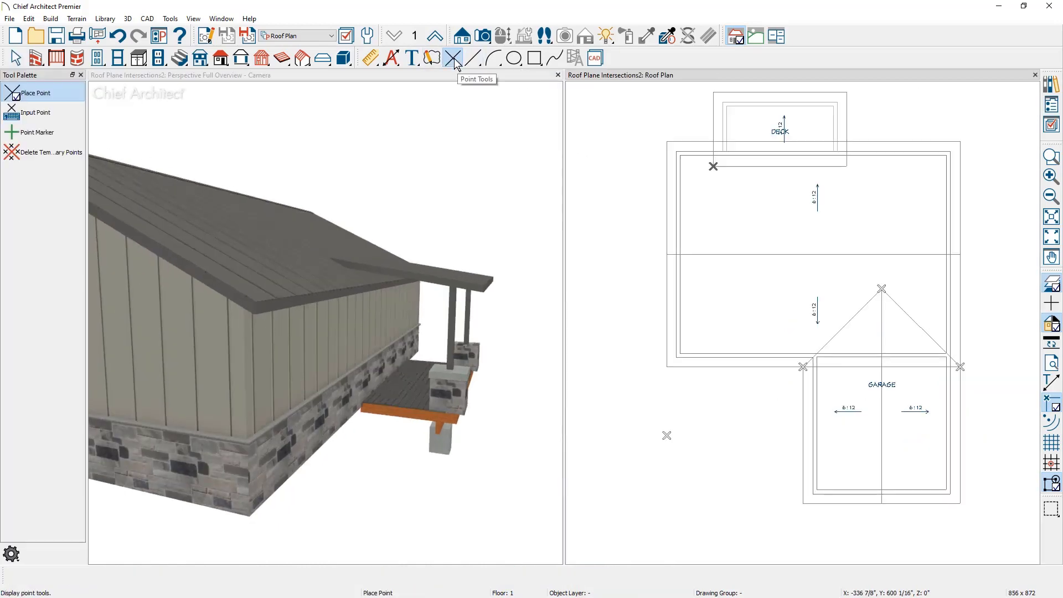
{"action": "left_click", "coordinate": [54, 151]}
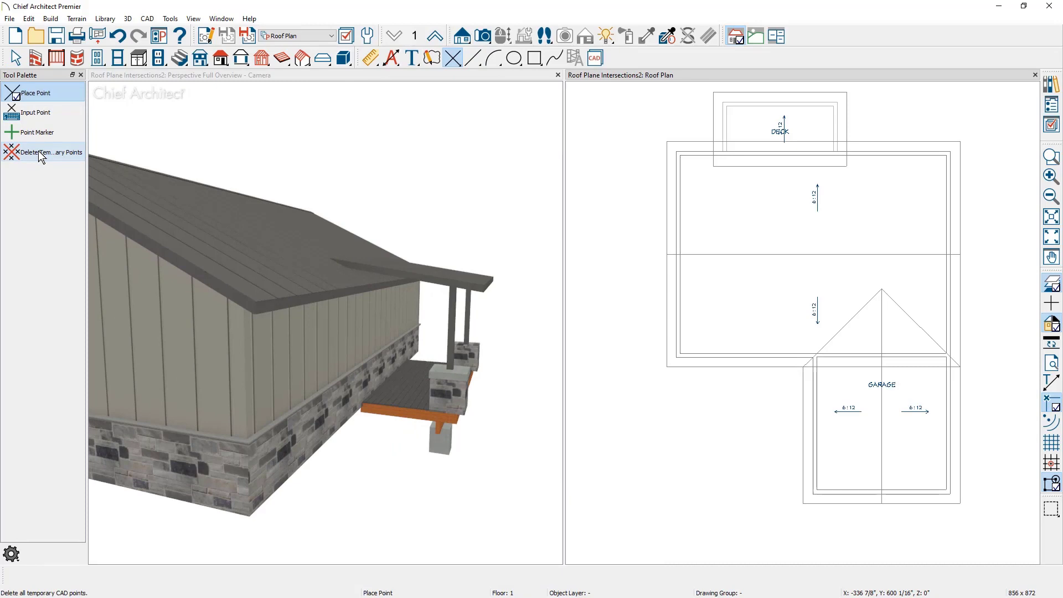
{"action": "mouse_move", "coordinate": [616, 245]}
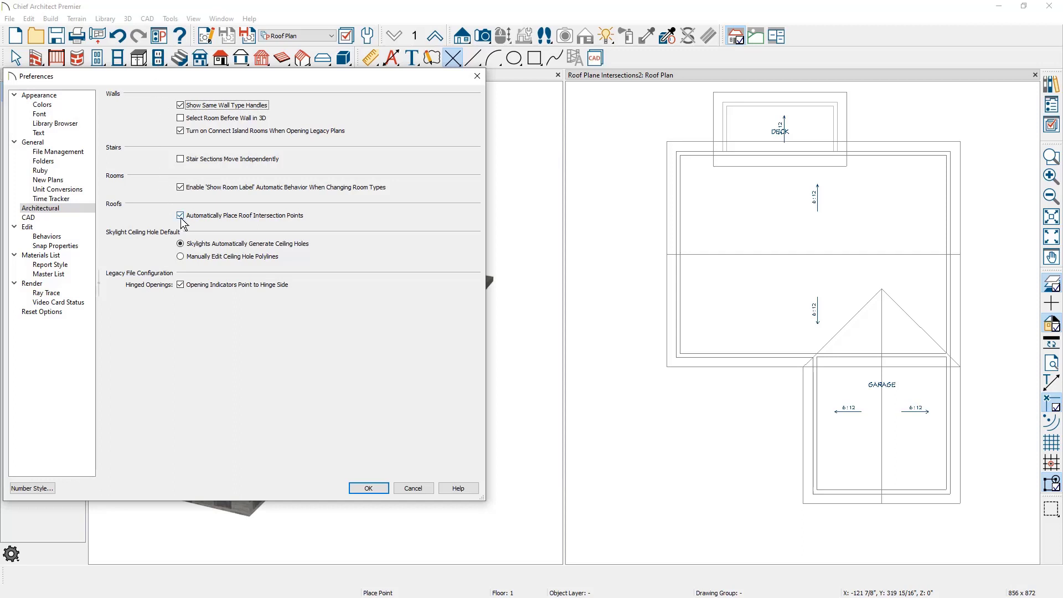
- Uncheck 'Automatically Place Roof Intersection Points' in Architectural preferences
{"action": "left_click", "coordinate": [181, 215]}
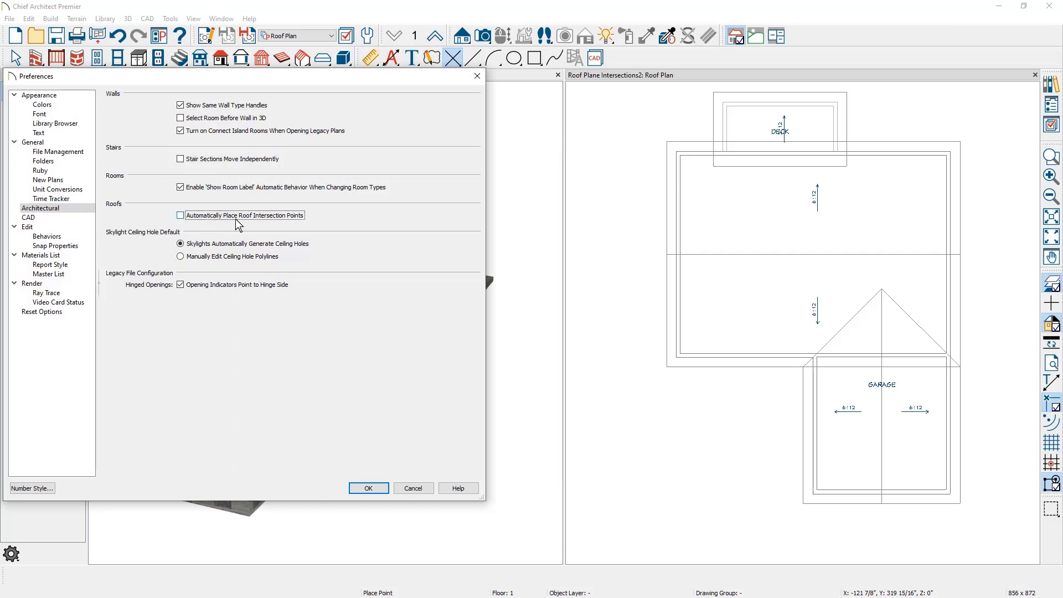